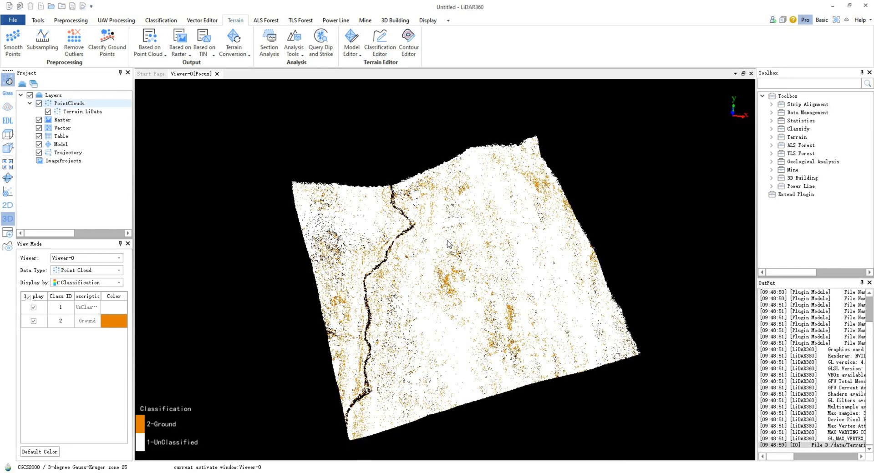
mouse_move(306, 95)
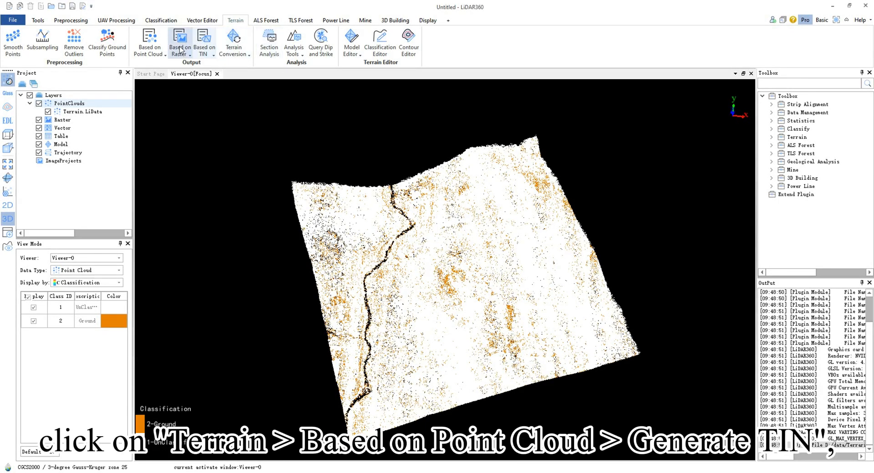
Launch the Generate TIN tool from Terrain > Based on Point Cloud
click(149, 42)
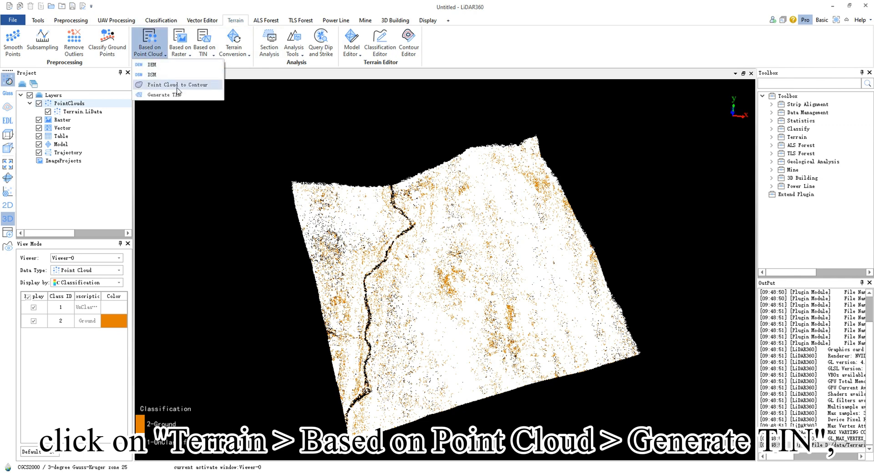
click(162, 95)
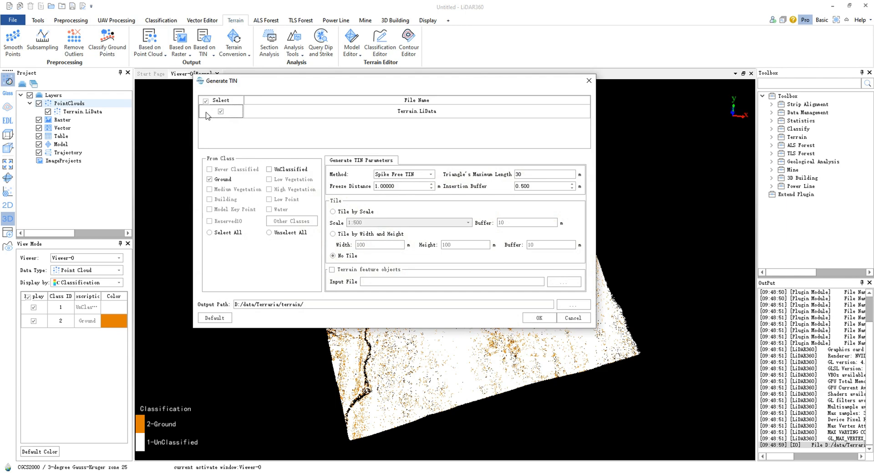
Set the output path to the TIN folder and run TIN generation with default ground-class parameters
click(220, 111)
text(TIN)
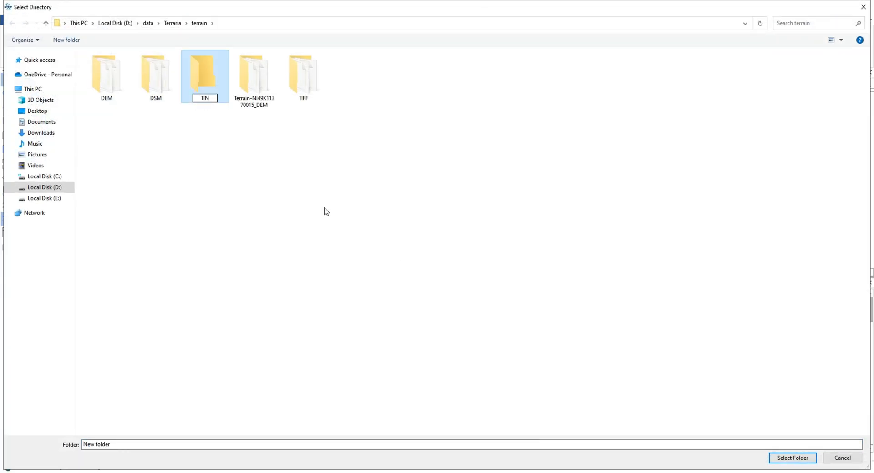
double_click(204, 73)
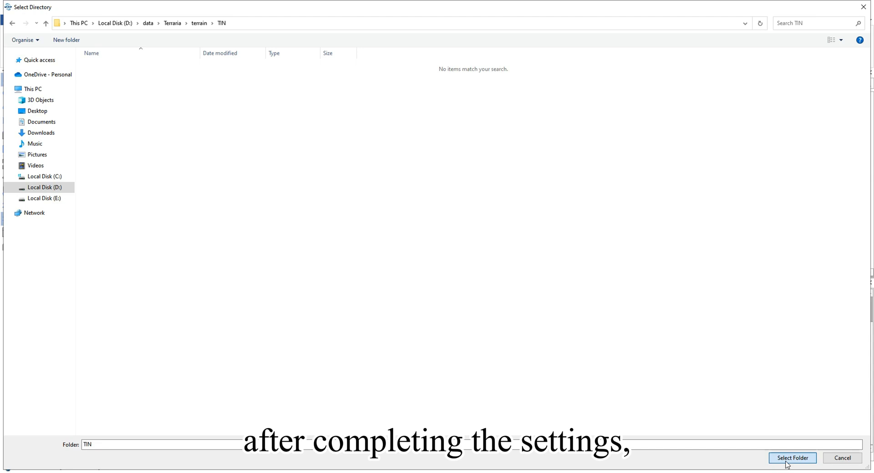
click(790, 458)
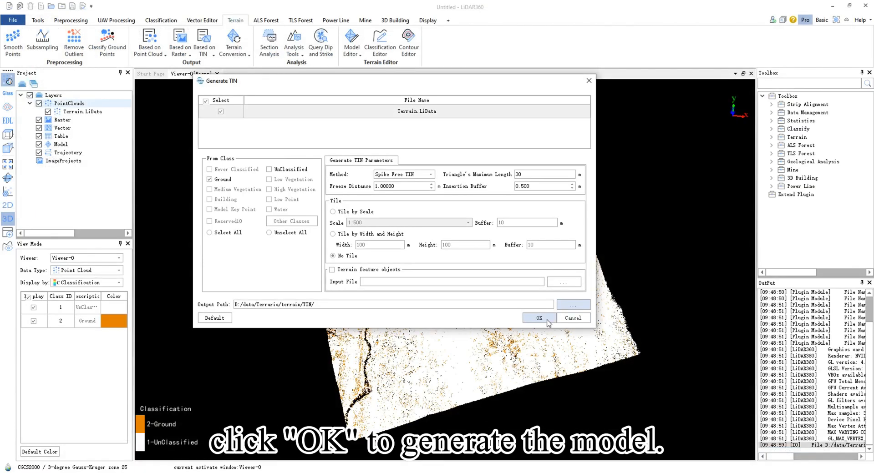
click(537, 317)
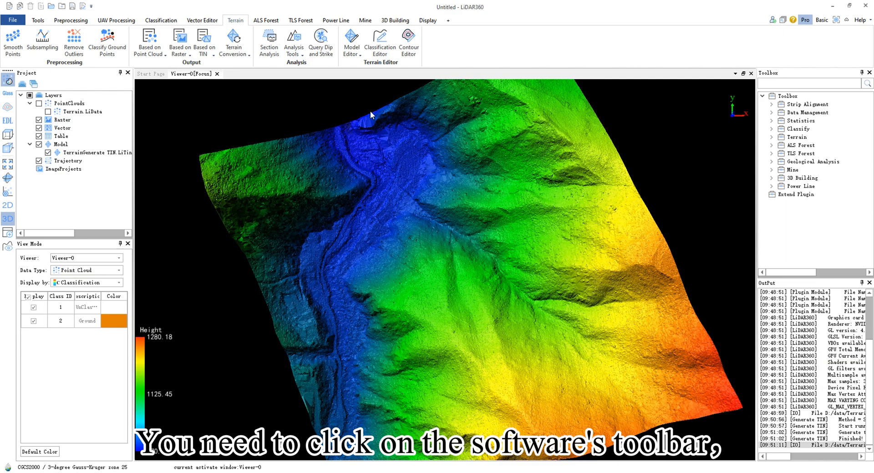
Start a LiTIN Editor session on the newly generated TIN file
click(350, 41)
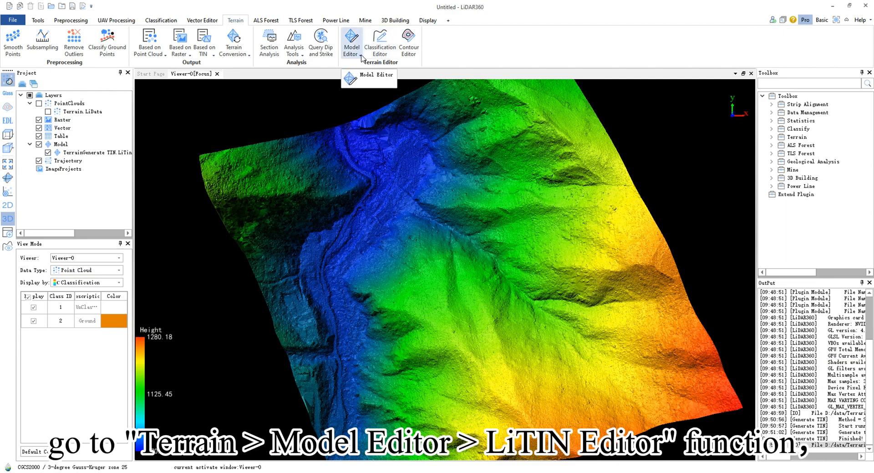
click(369, 77)
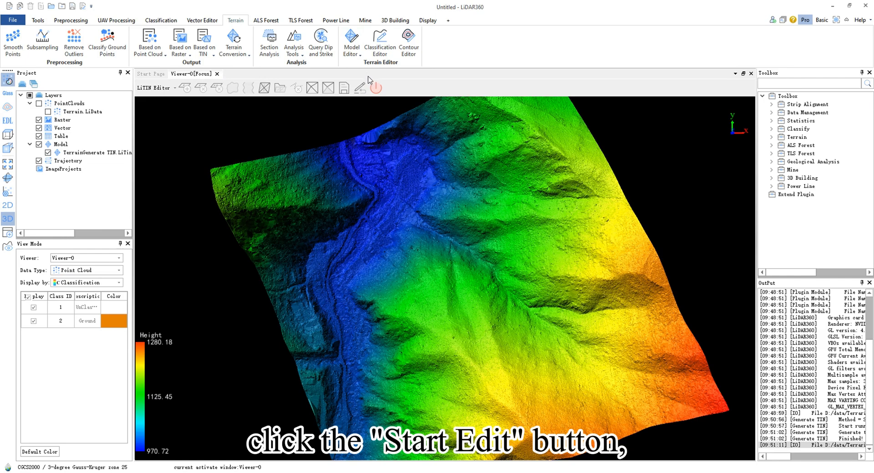
click(376, 88)
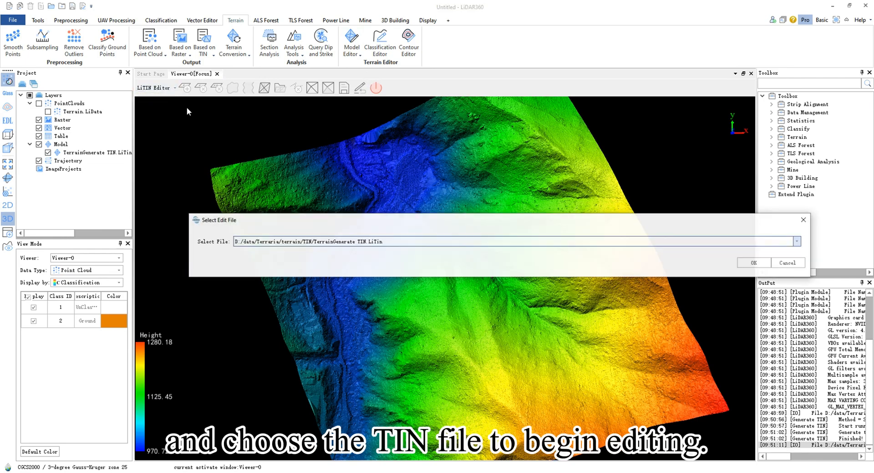
click(754, 262)
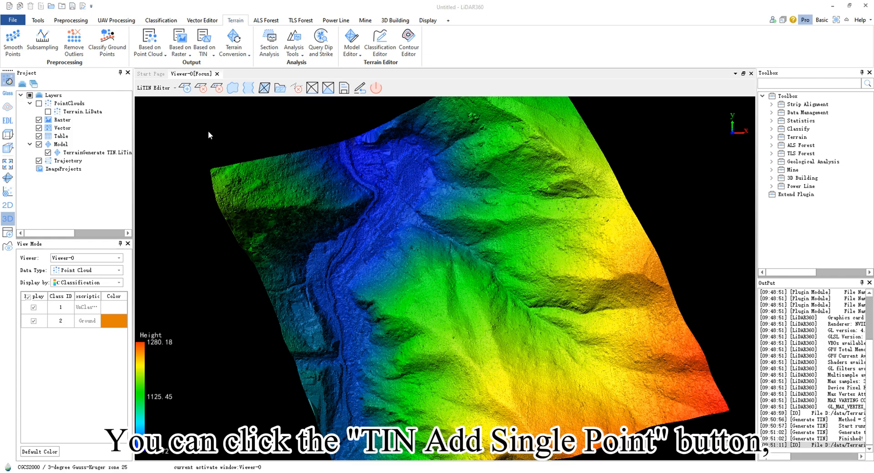
Activate TIN Add Single Point to edit individual mesh vertices
click(185, 87)
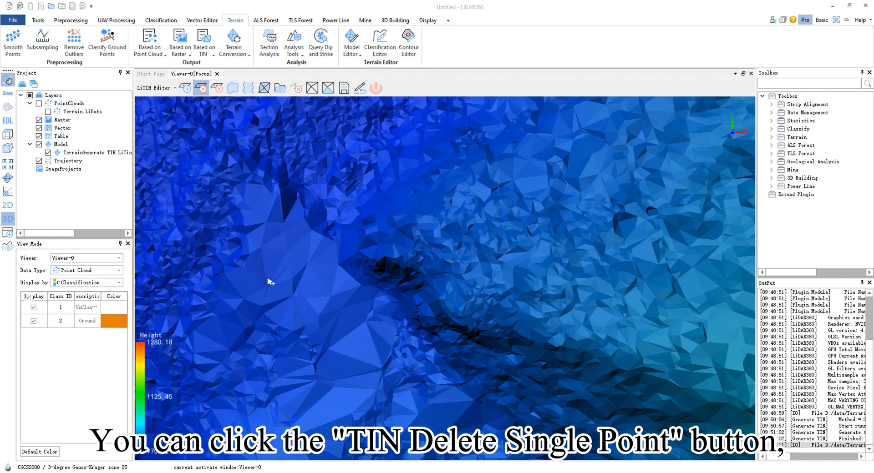
mouse_move(269, 254)
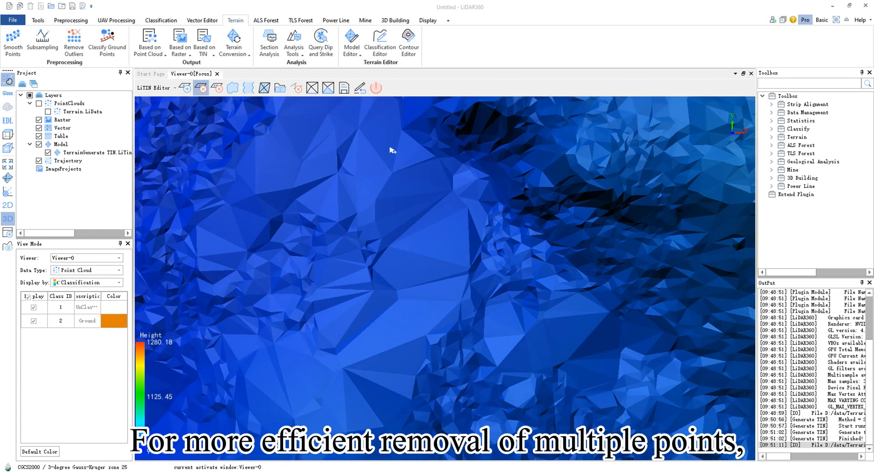
mouse_move(218, 87)
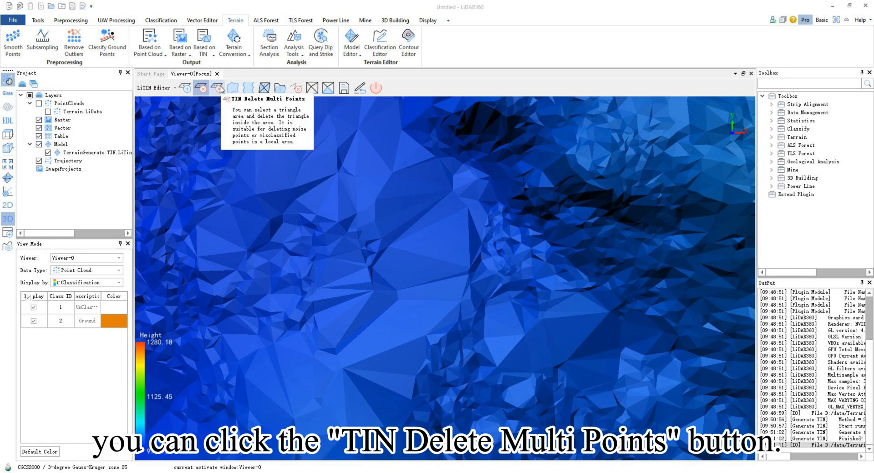
mouse_move(237, 116)
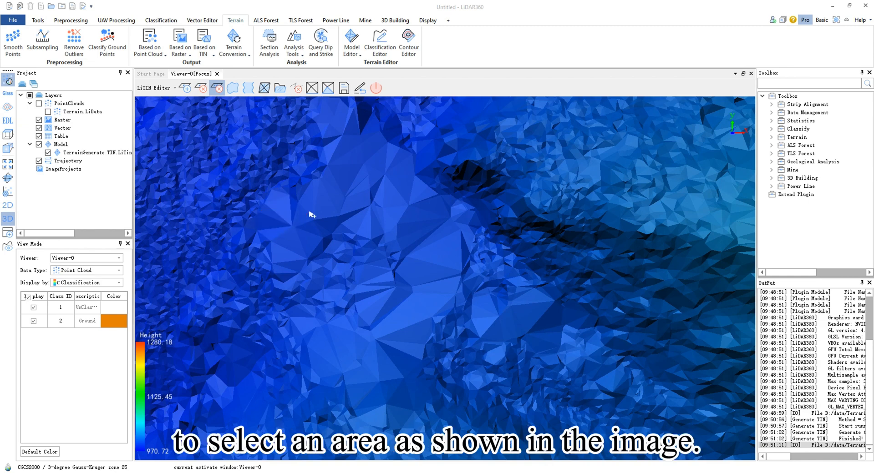
mouse_move(314, 223)
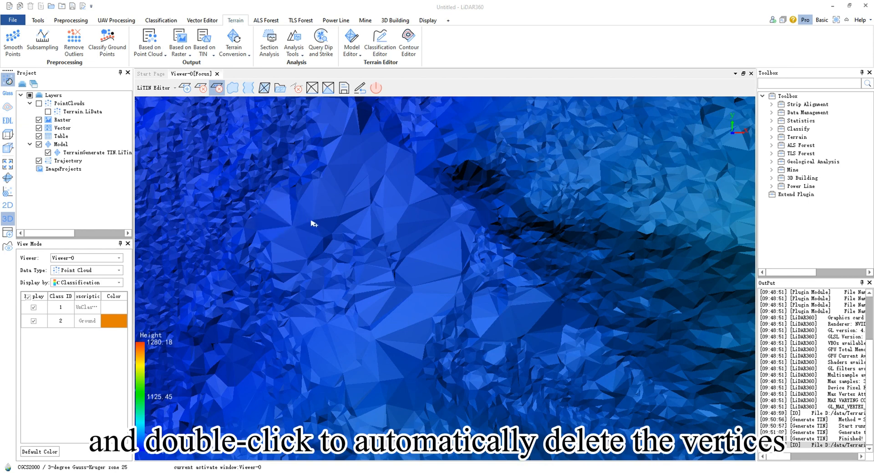
mouse_move(270, 223)
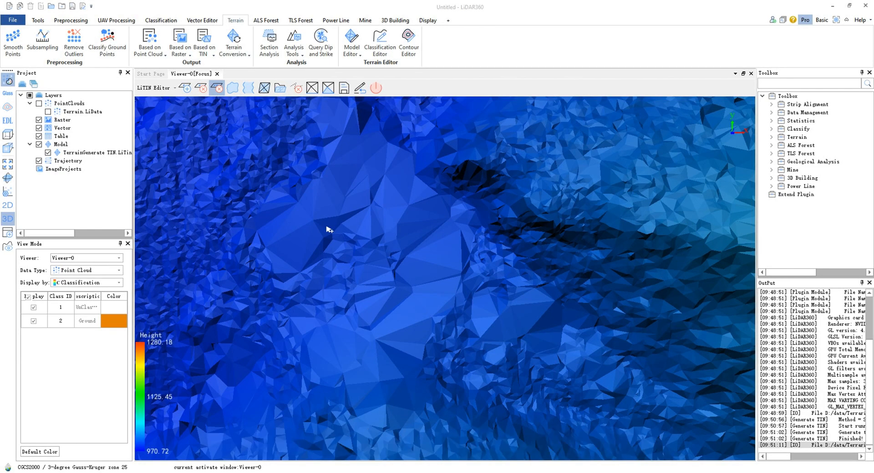
Outline a water-area breakline on the mesh and flatten it to elevation 975.273
click(232, 87)
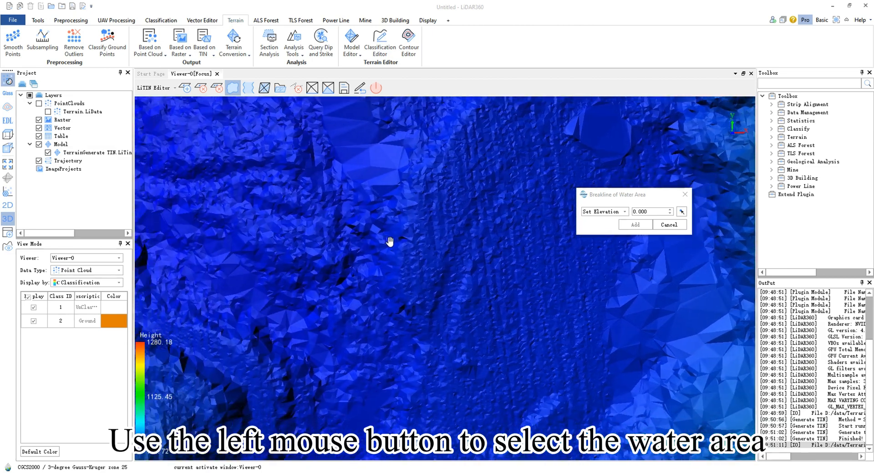
click(389, 404)
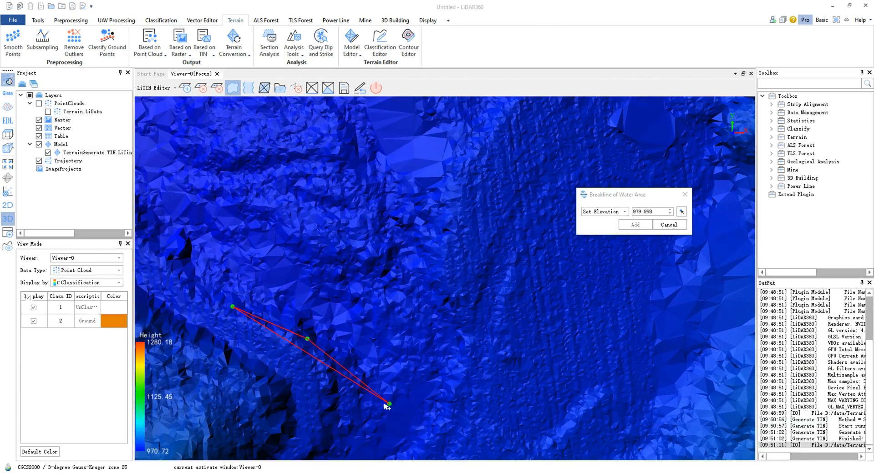
click(261, 244)
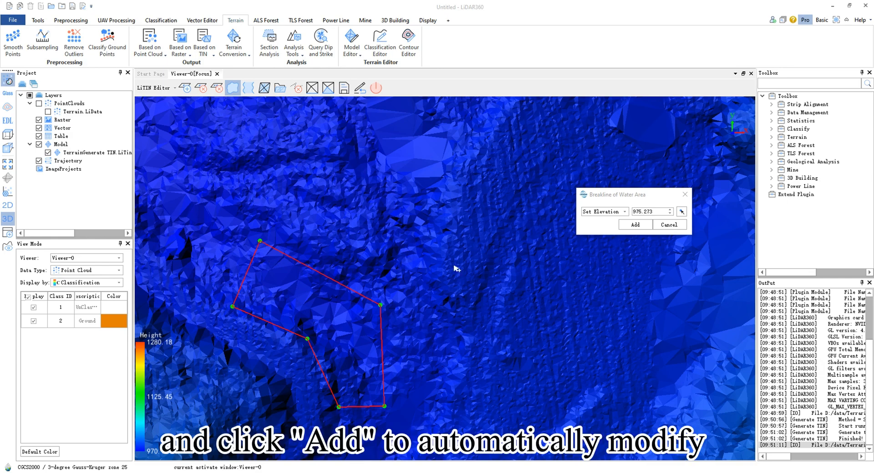
click(635, 225)
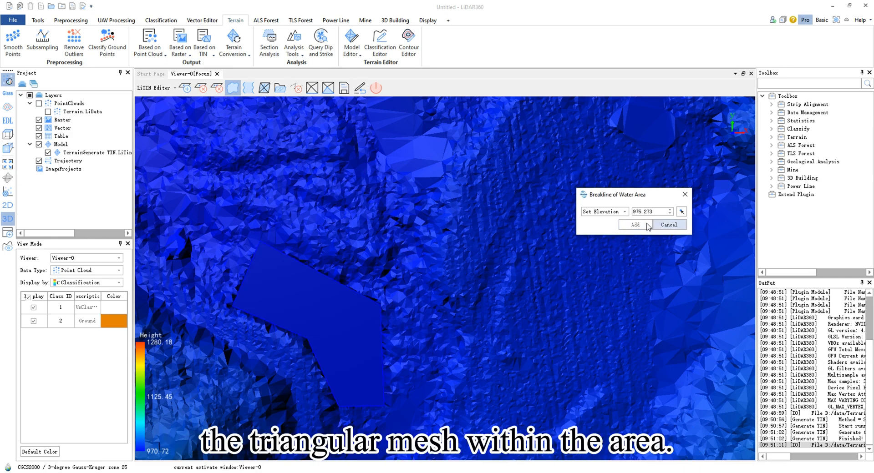
mouse_move(412, 317)
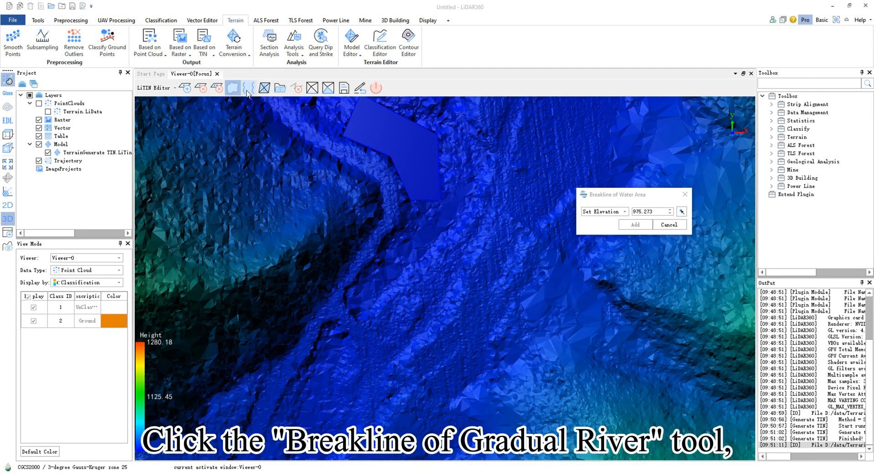
Draw both riverbank breaklines and apply a gradual river slope from 985.864 to 982.234
click(249, 87)
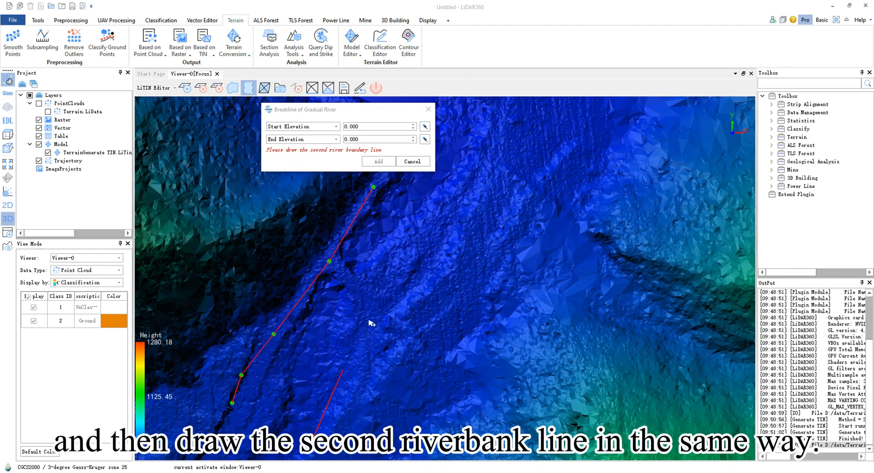
click(436, 271)
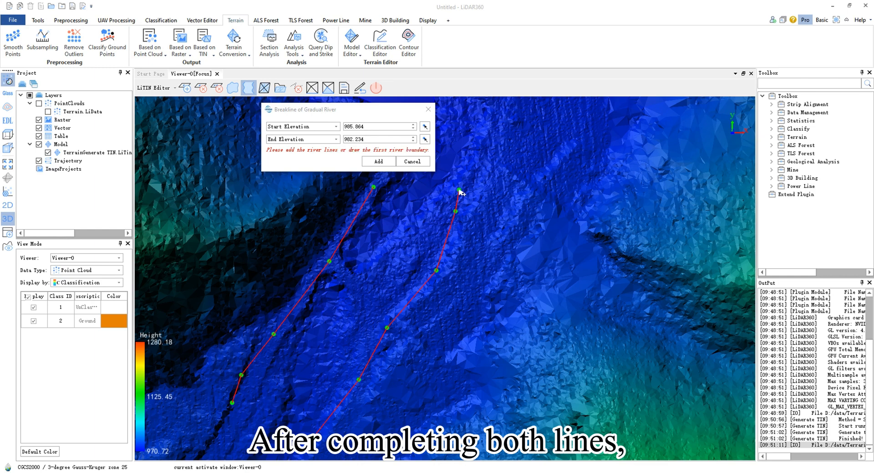
mouse_move(391, 178)
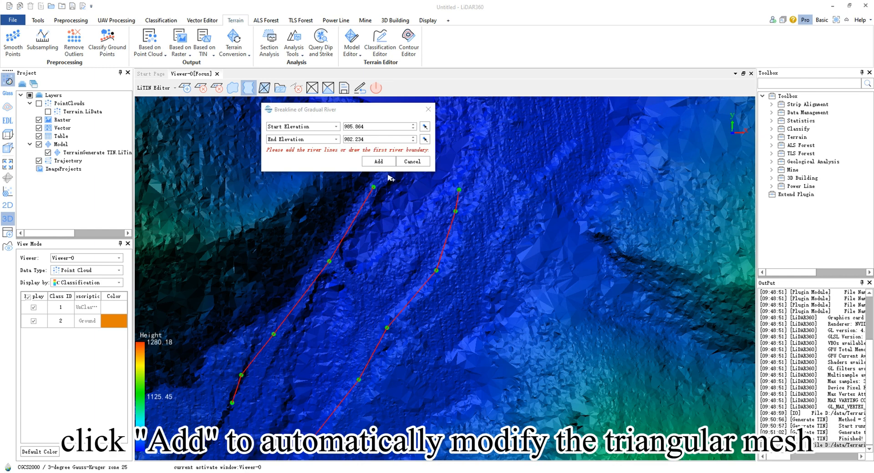
click(378, 161)
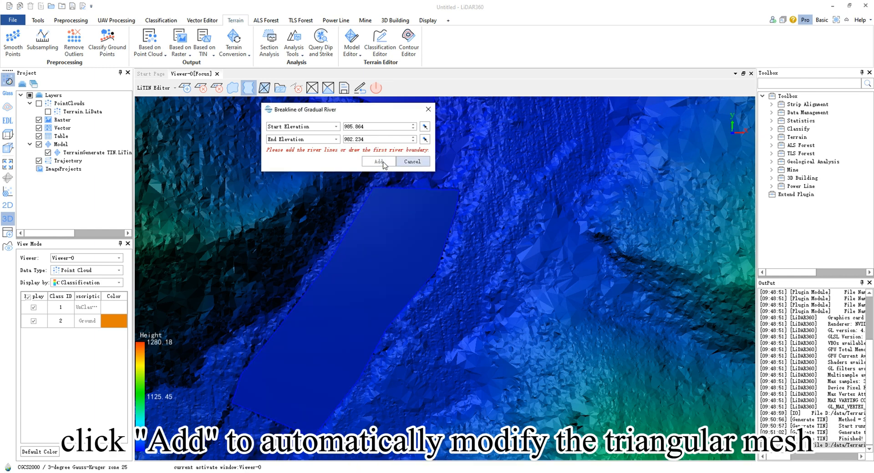
click(379, 162)
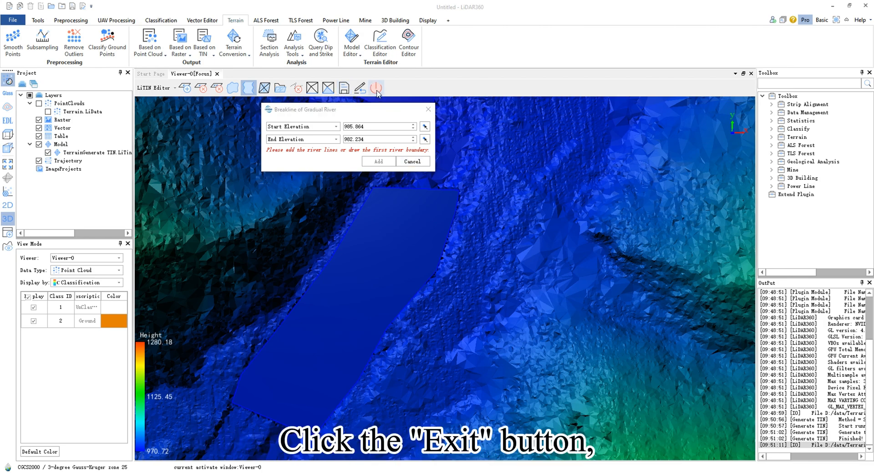
Exit the LiTIN Editor editing session
click(377, 87)
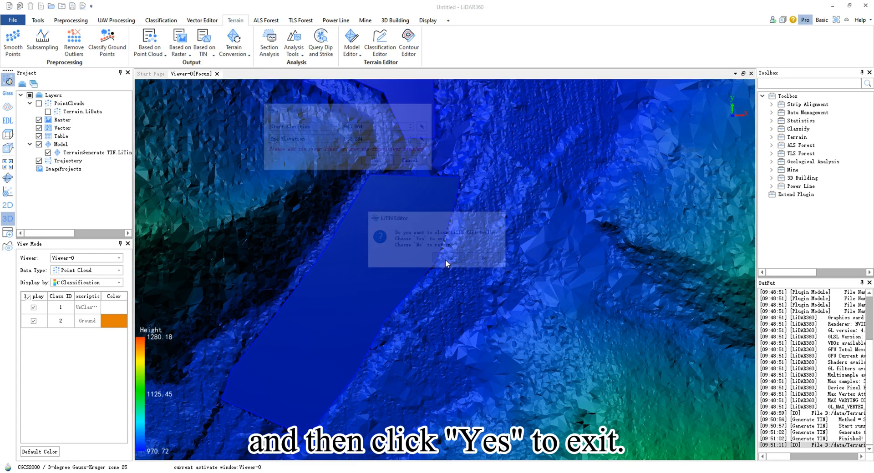